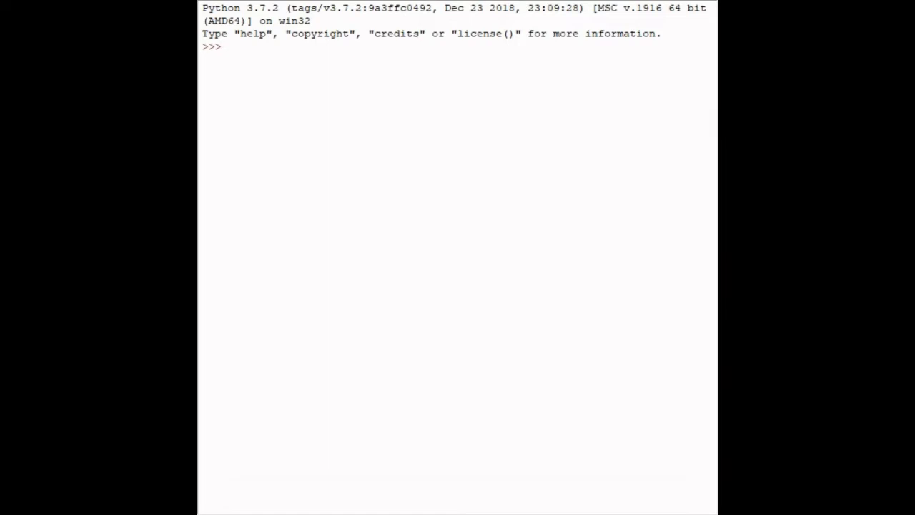
Run an empty print(), then input() submitted with an empty answer.
type("p")
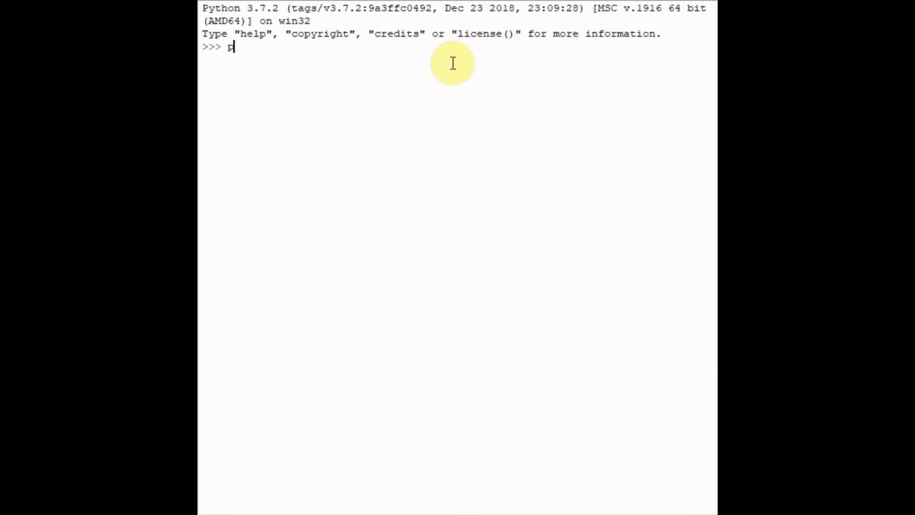
key("Return")
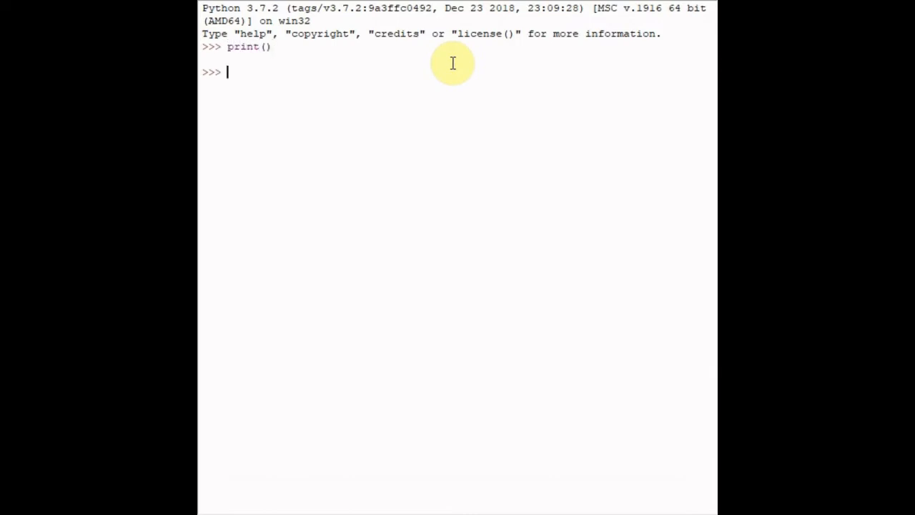
type("input()")
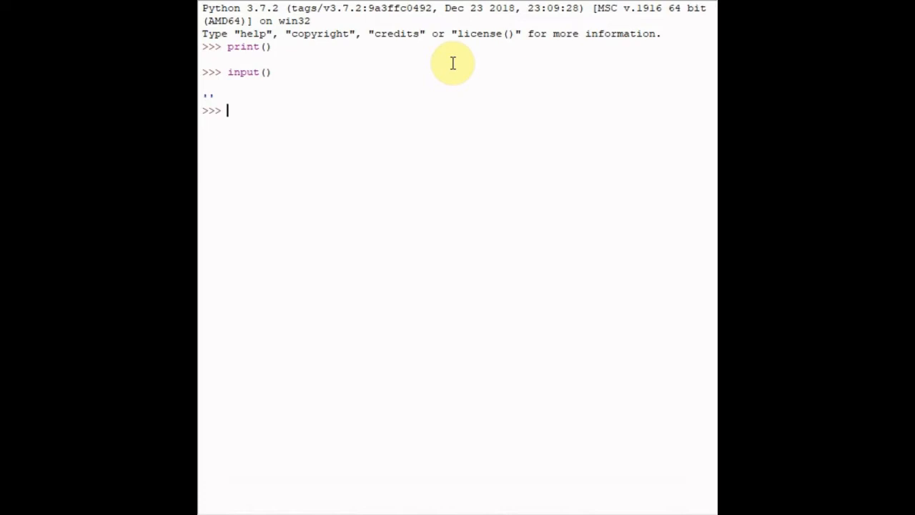
mouse_move(493, 134)
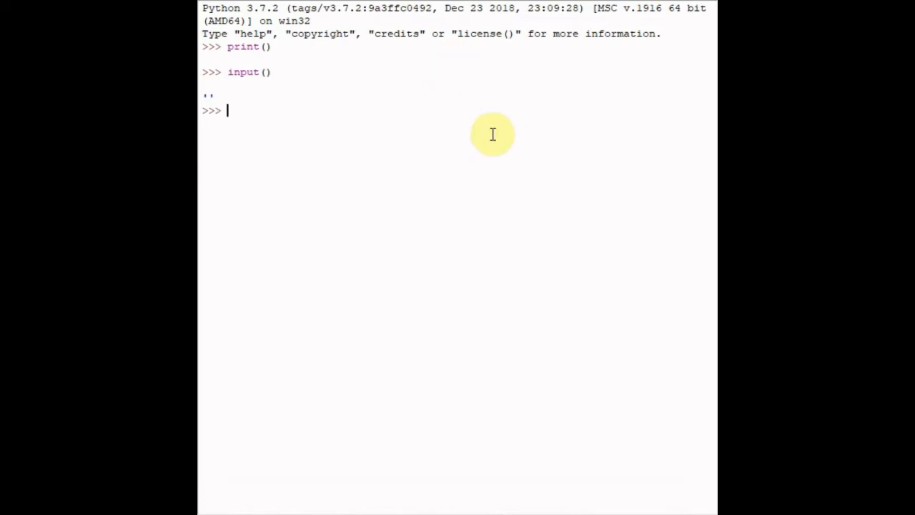
mouse_move(438, 149)
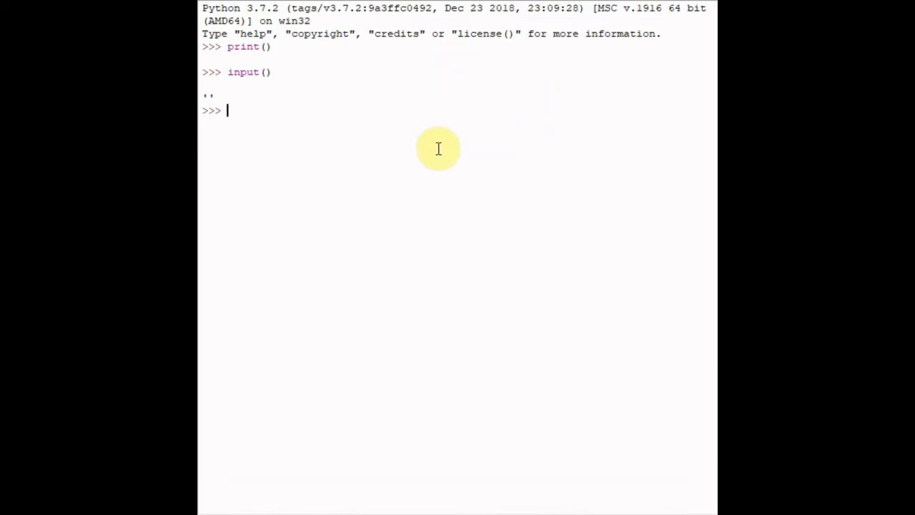
mouse_move(452, 152)
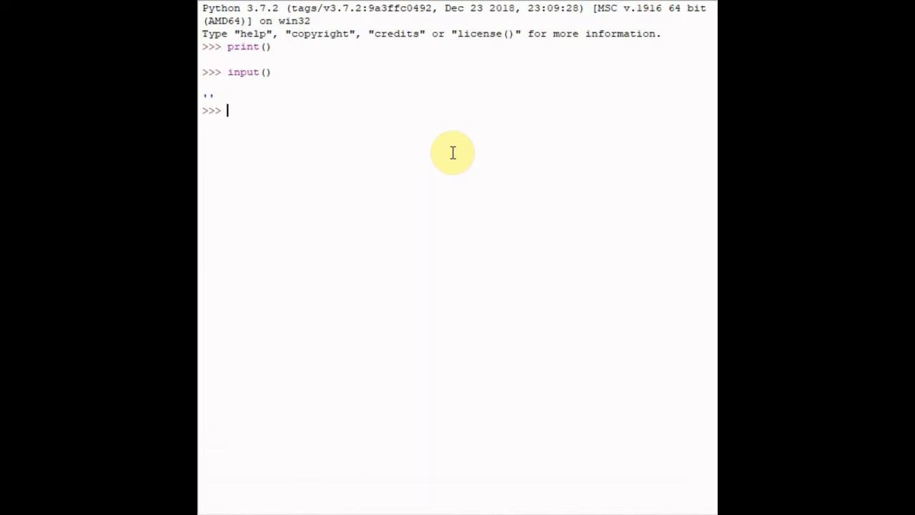
Run print("hello world") so the shell outputs hello world.
type("print")
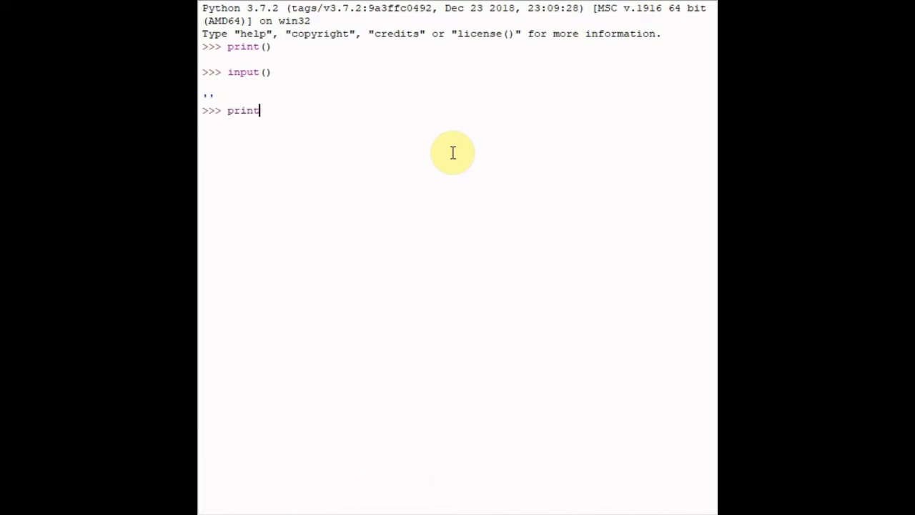
type("(\"hel")
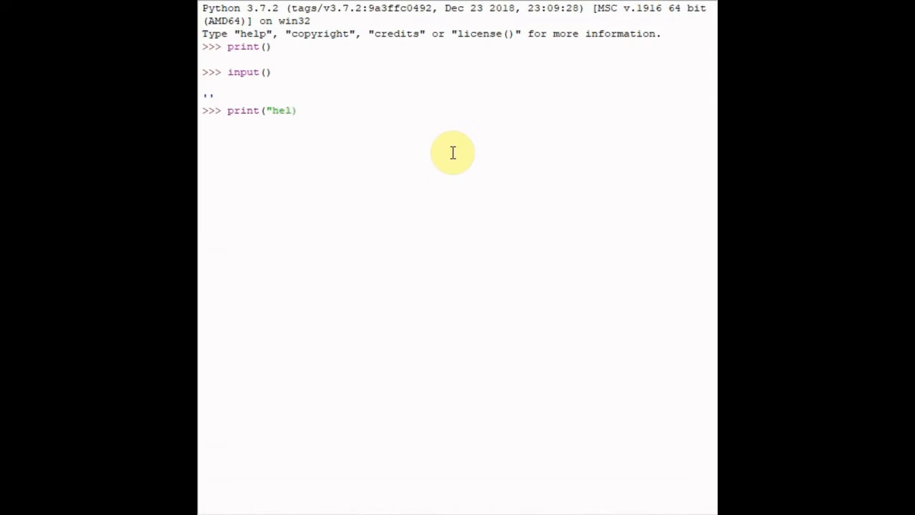
type("lo world")
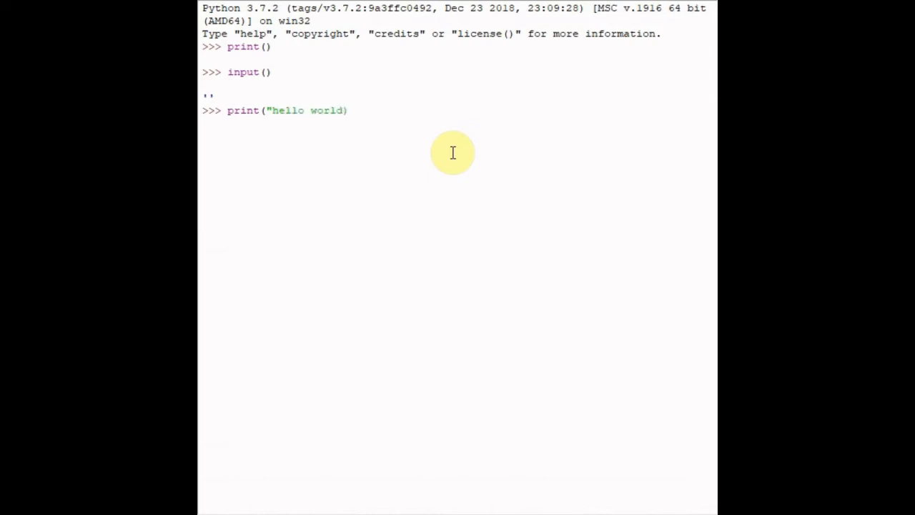
type("\"")
key("Return")
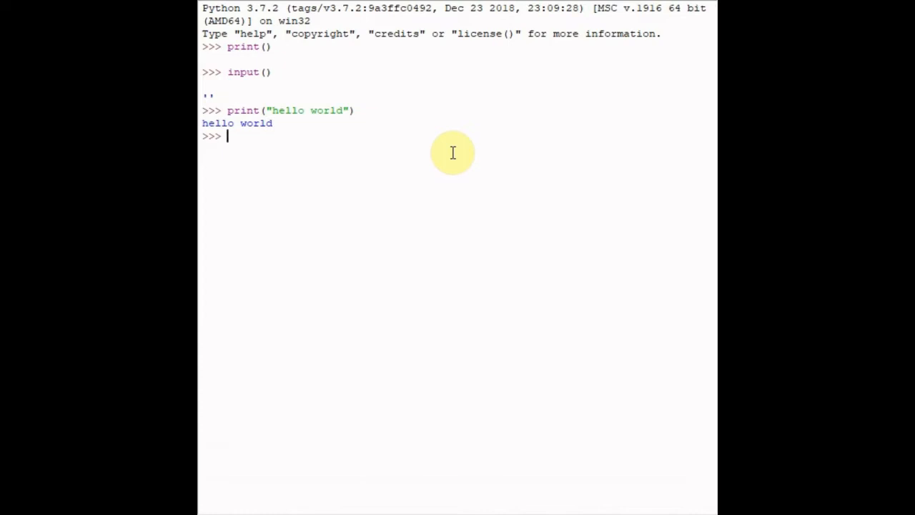
mouse_move(285, 112)
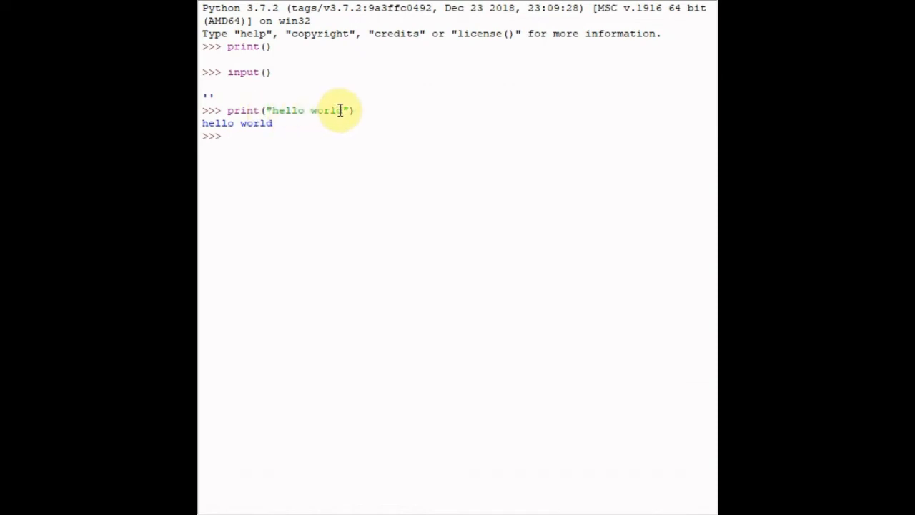
mouse_move(261, 115)
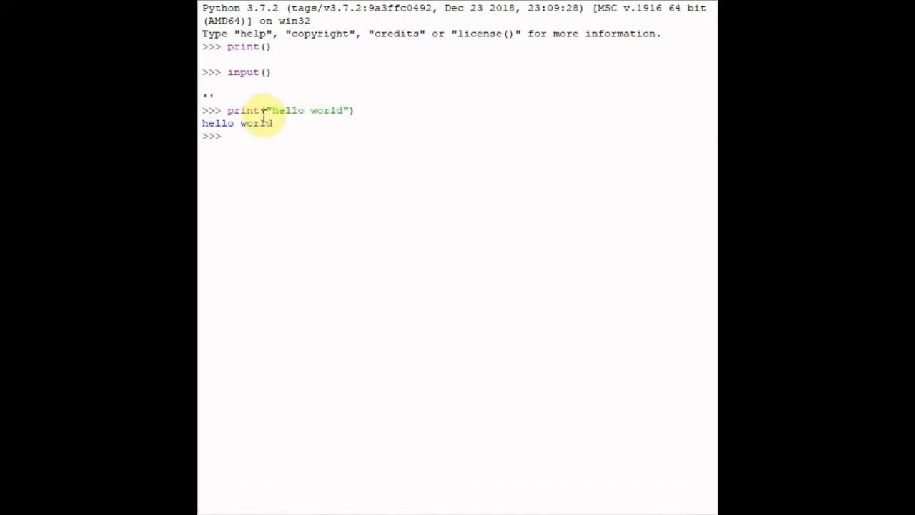
mouse_move(362, 168)
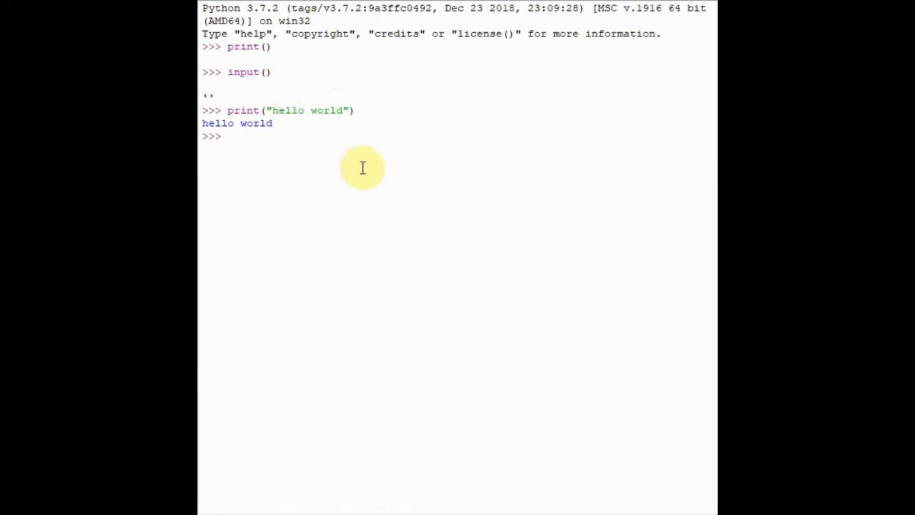
mouse_move(392, 224)
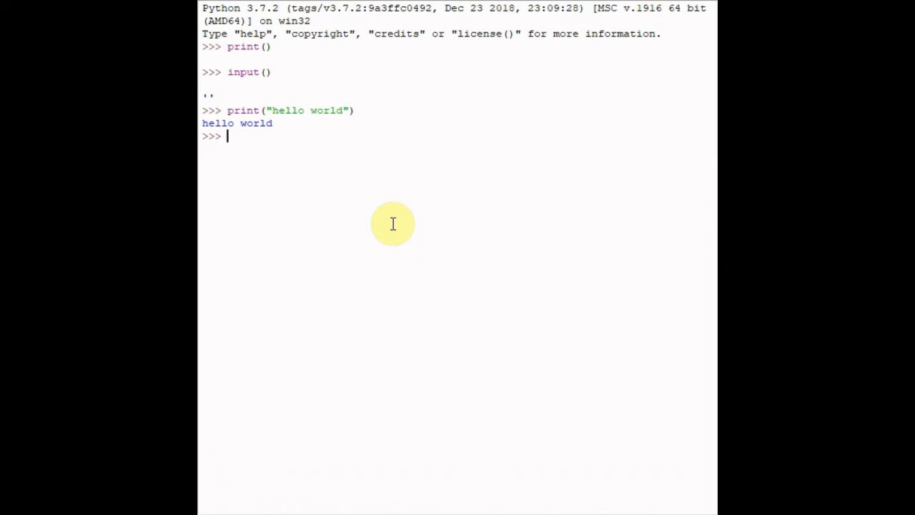
Run print(123) and print(1.2, 7.9), outputting 123 and 1.2 7.9.
type("print()")
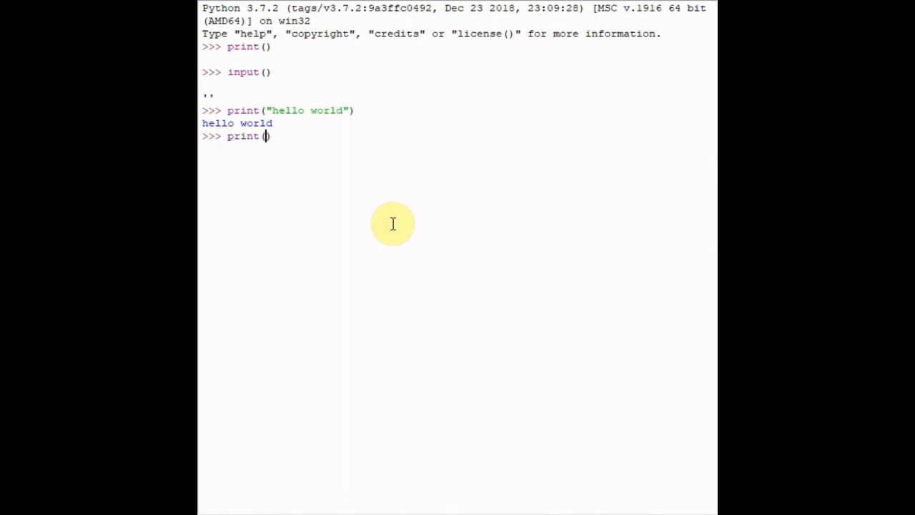
type("123")
key("Return")
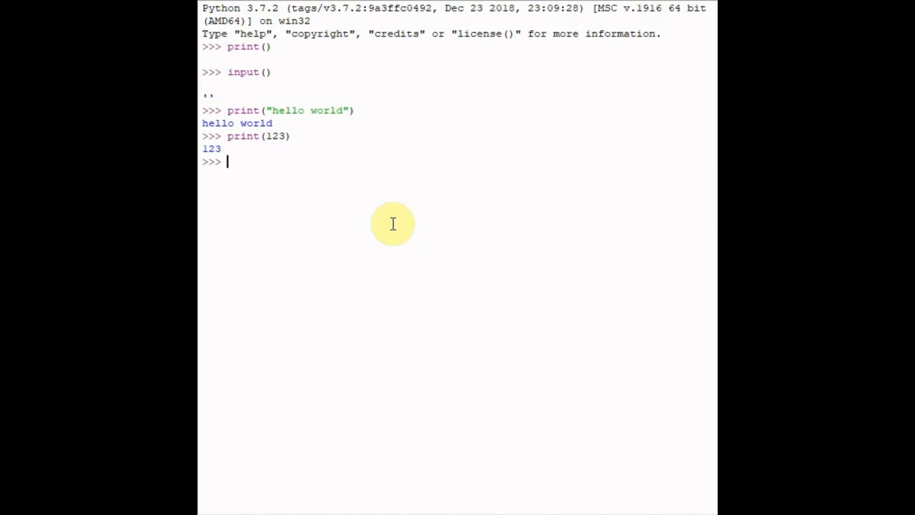
type("print()")
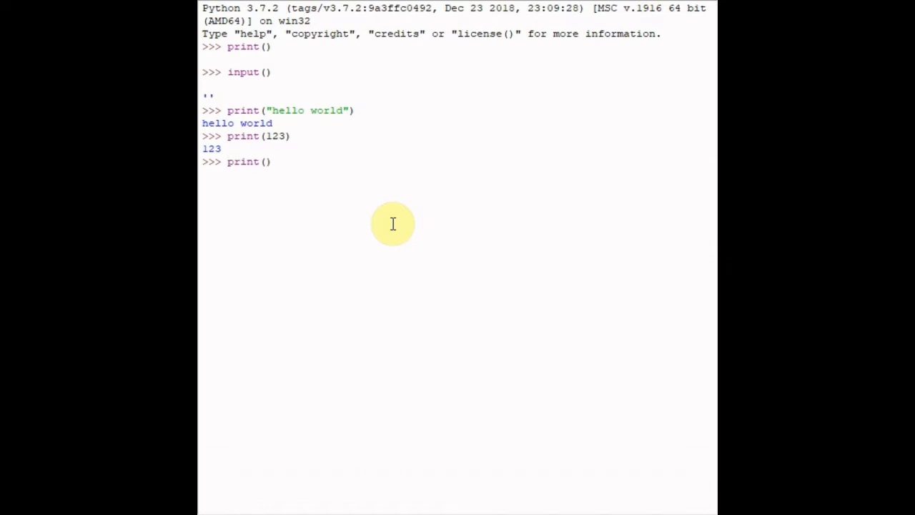
type("1.2")
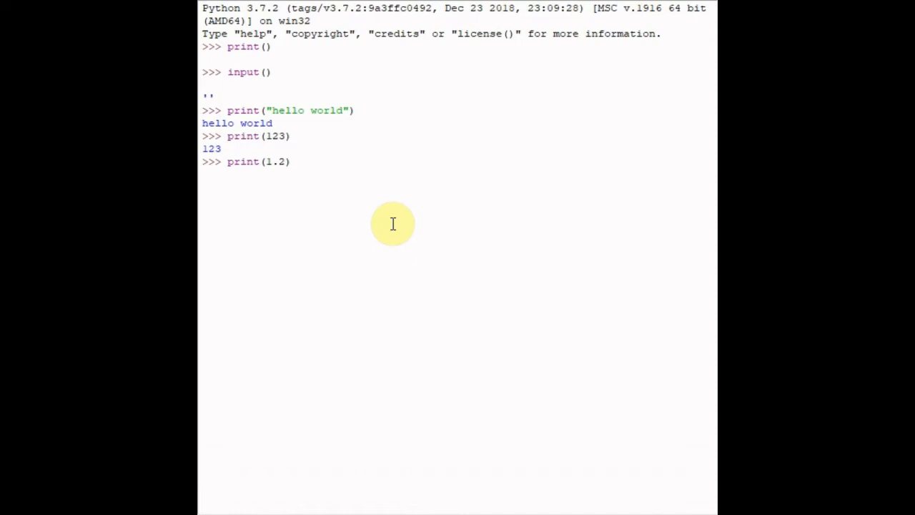
type(", 7.9")
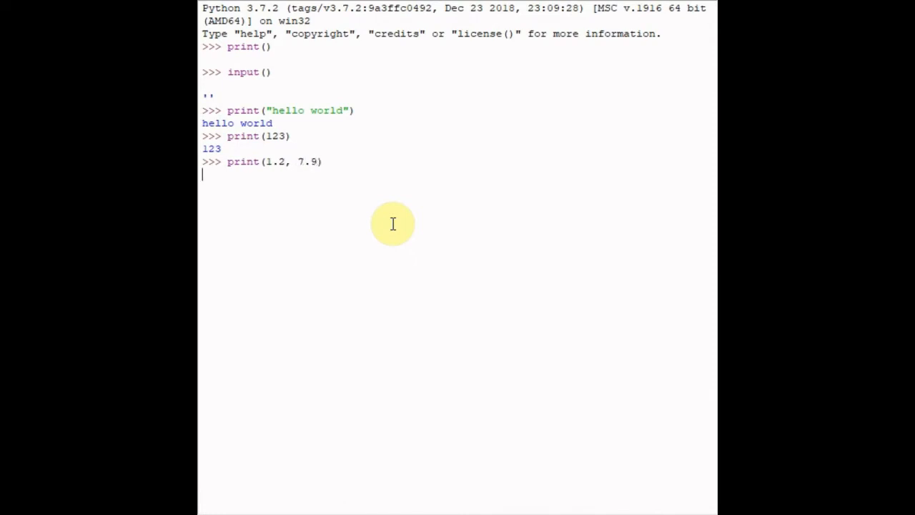
key("Return")
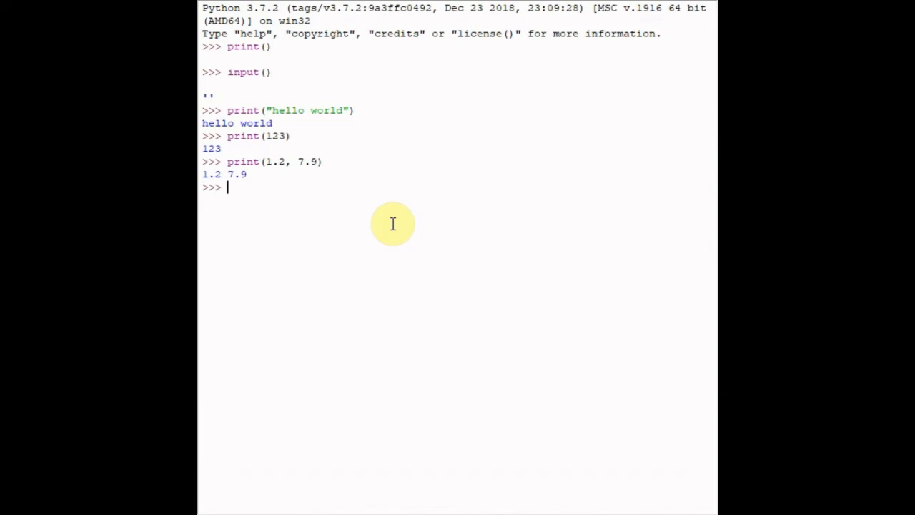
mouse_move(351, 104)
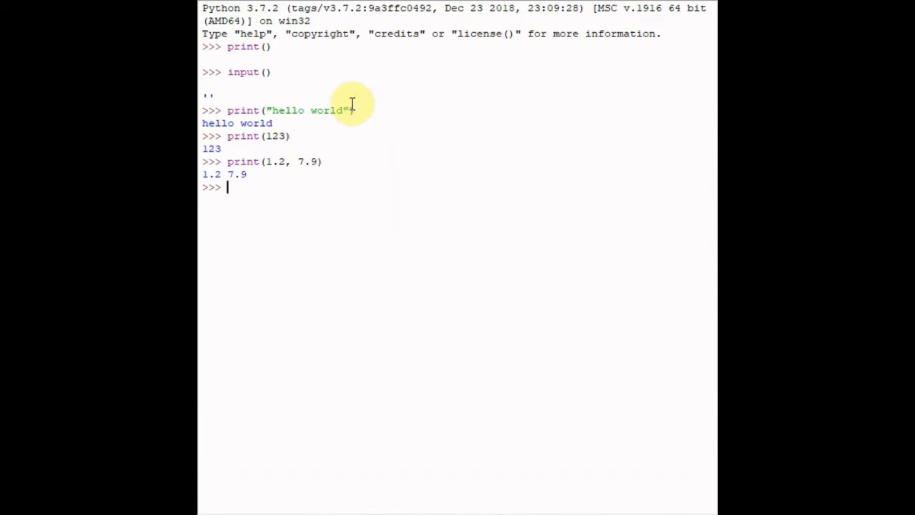
mouse_move(279, 136)
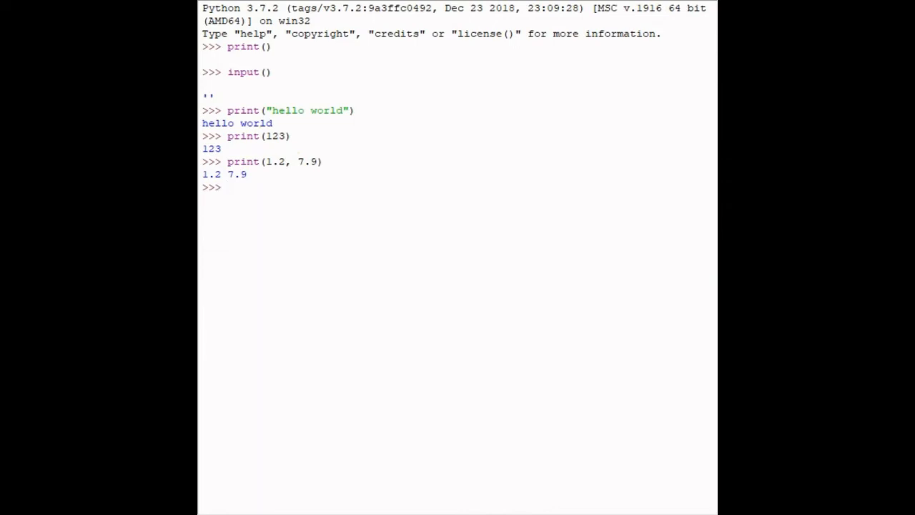
left_click(227, 186)
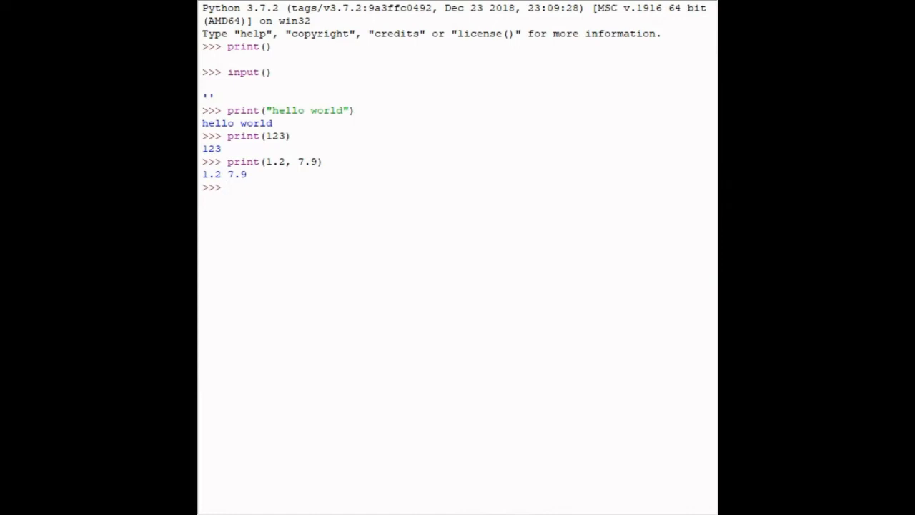
Start defining a function testf taking a name parameter.
type("def")
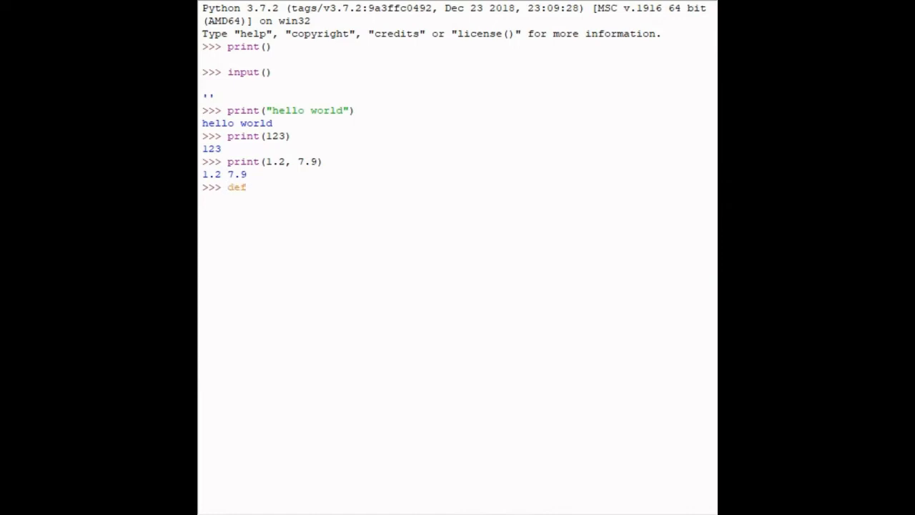
type("t")
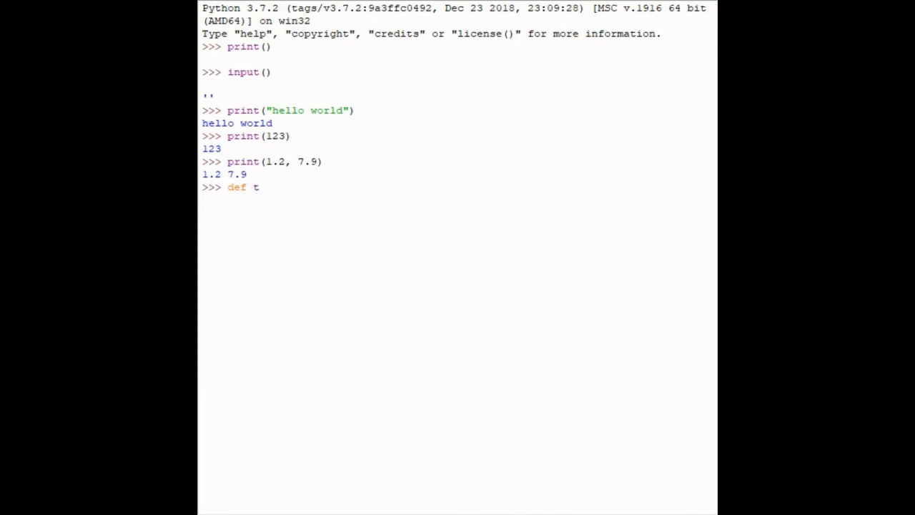
type("estf")
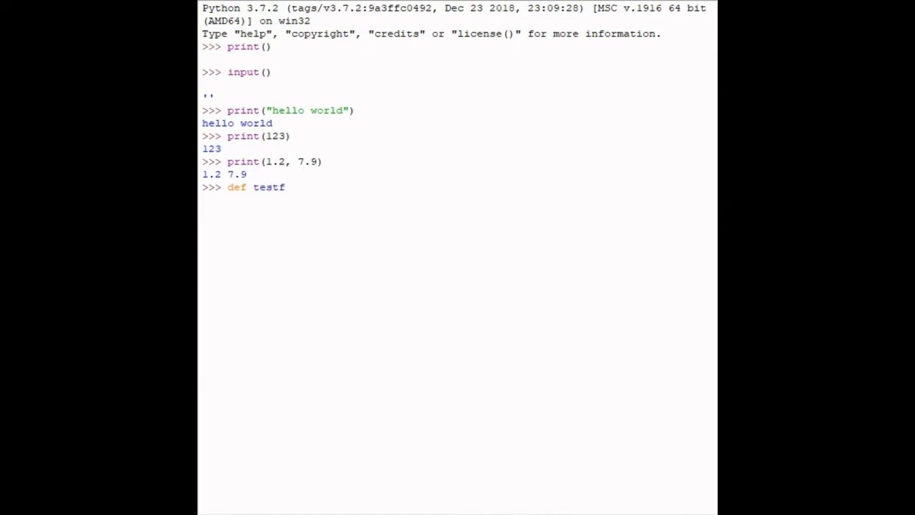
type("()")
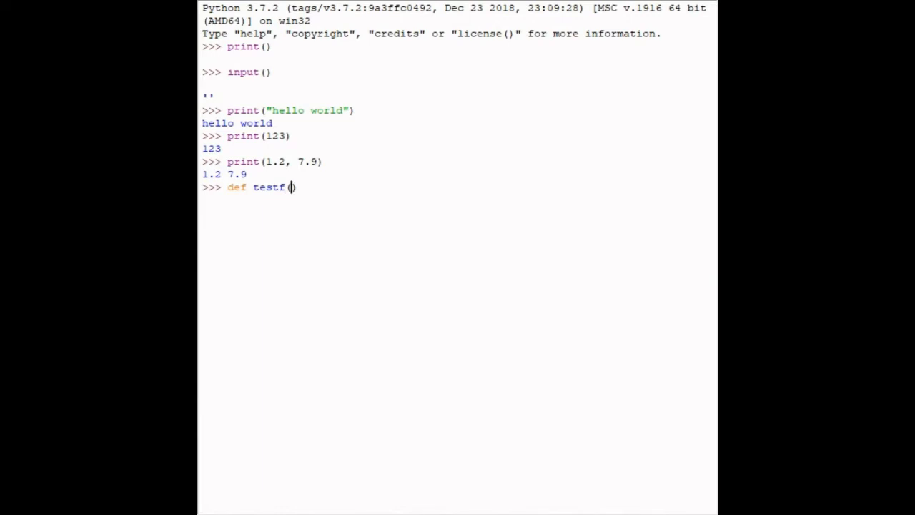
type("name")
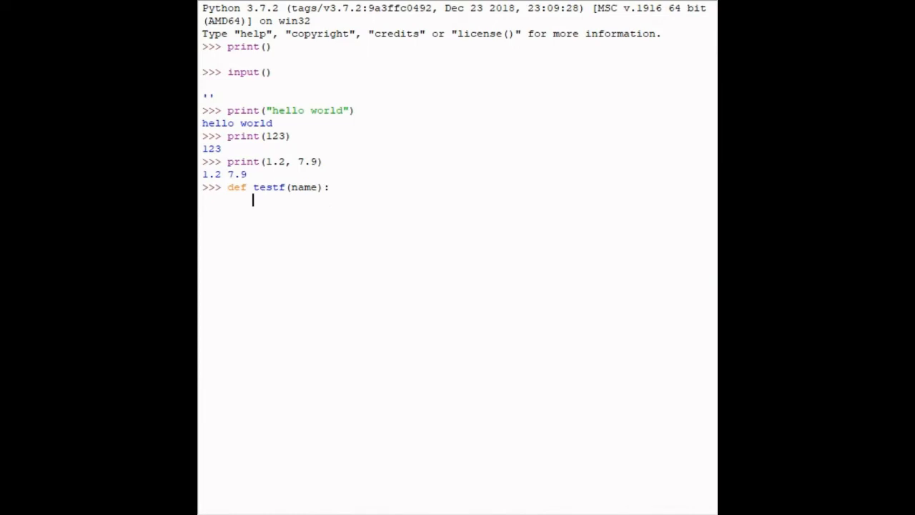
Give testf the body return name.upper() and close the definition.
type("return")
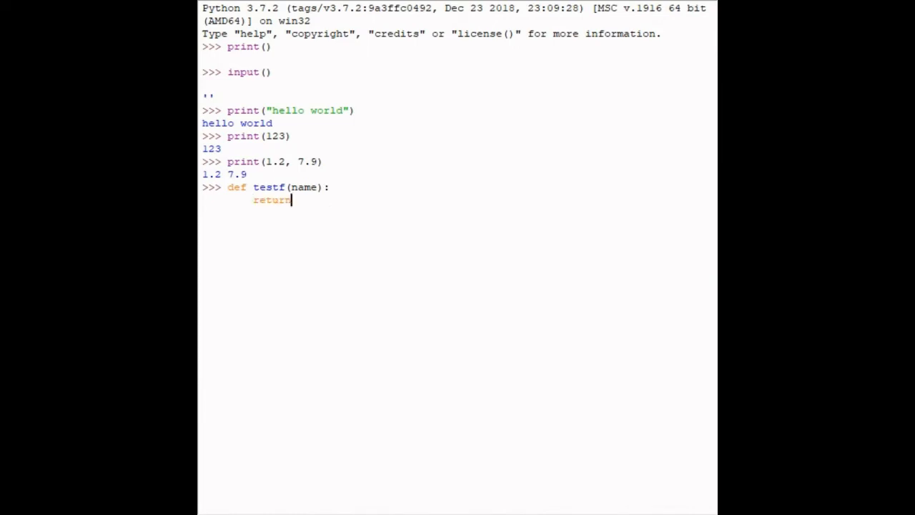
type("name.")
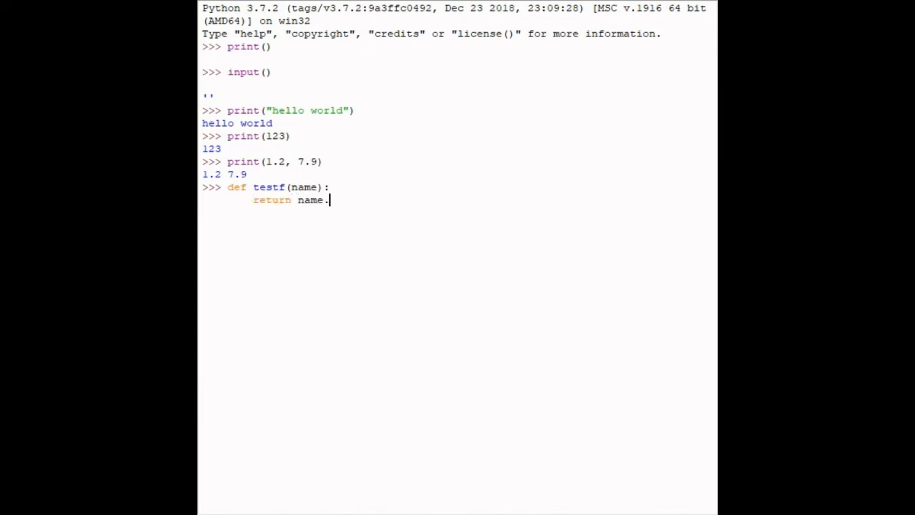
type("upper()")
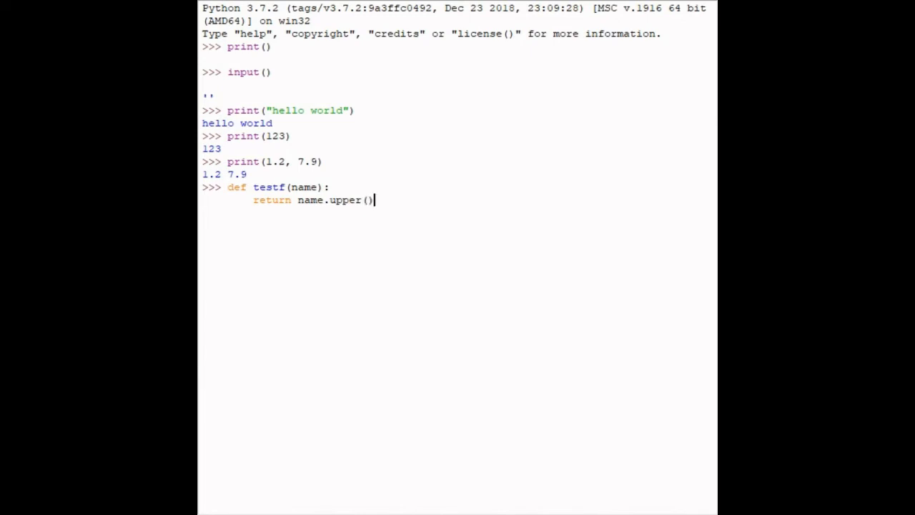
key("Return")
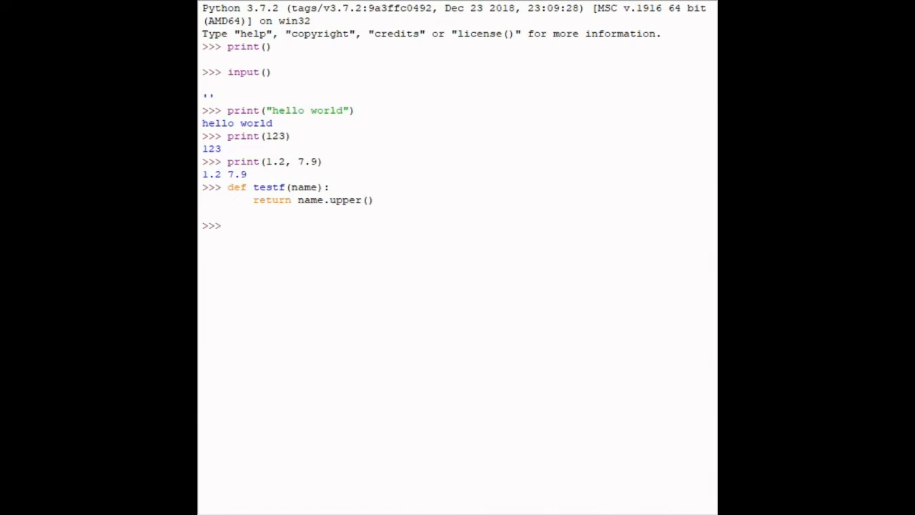
type("print()")
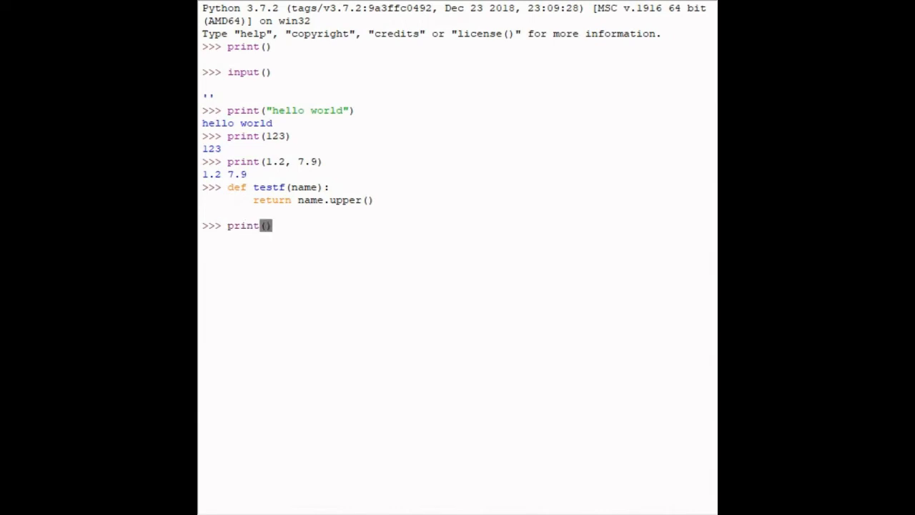
Run print(testf("gorm")), which outputs GORM.
type("testf(")
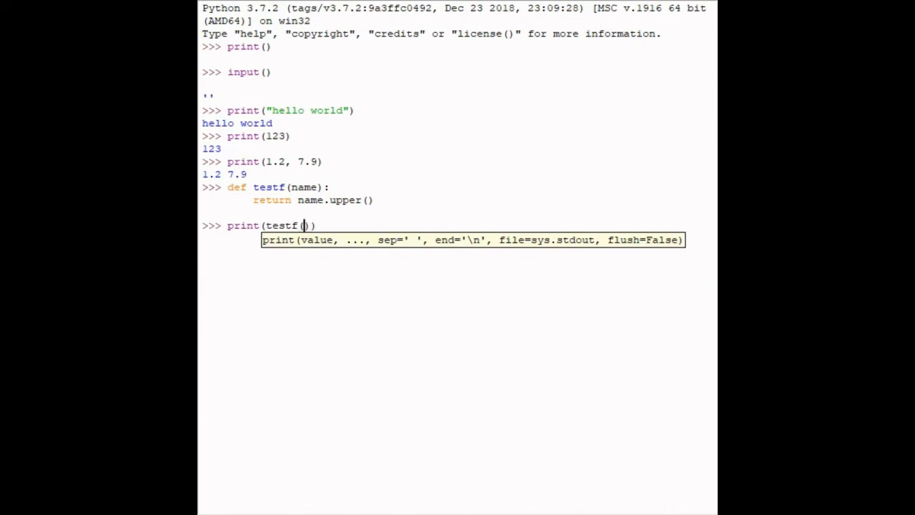
type("\"gorm\"")
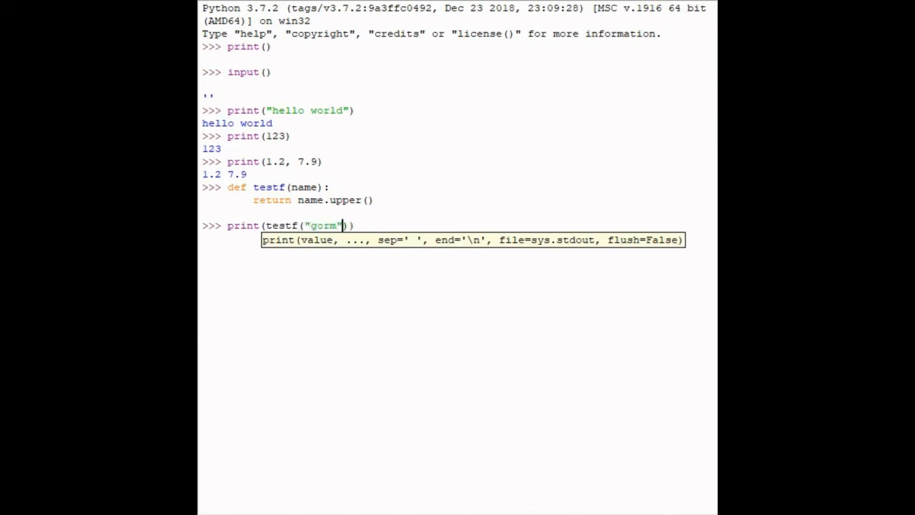
key("Return")
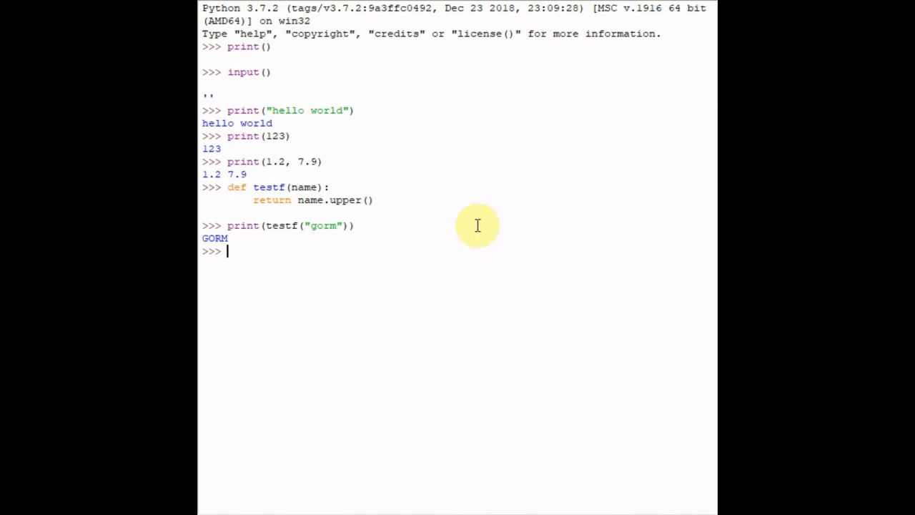
mouse_move(252, 243)
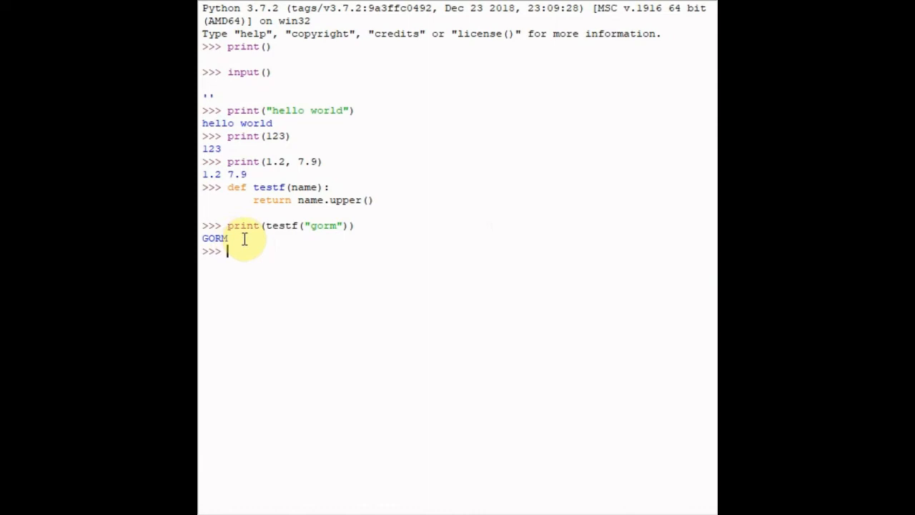
mouse_move(375, 213)
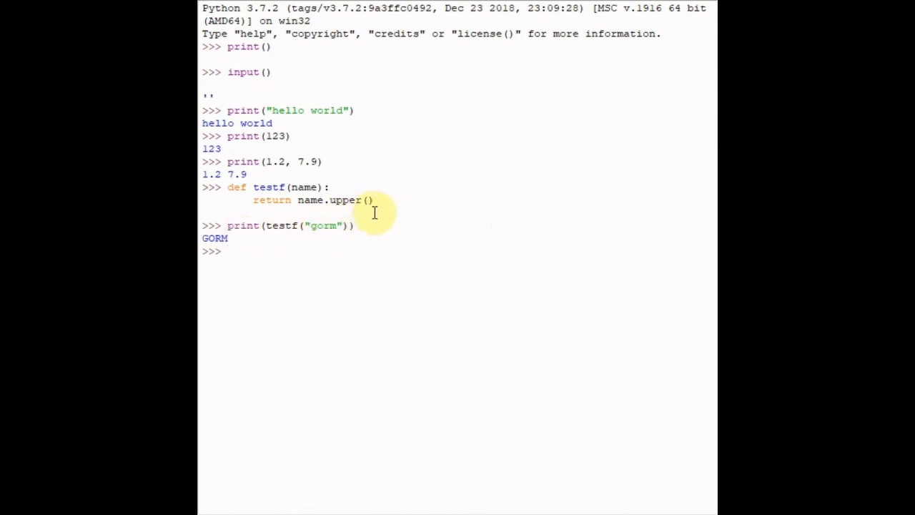
mouse_move(338, 199)
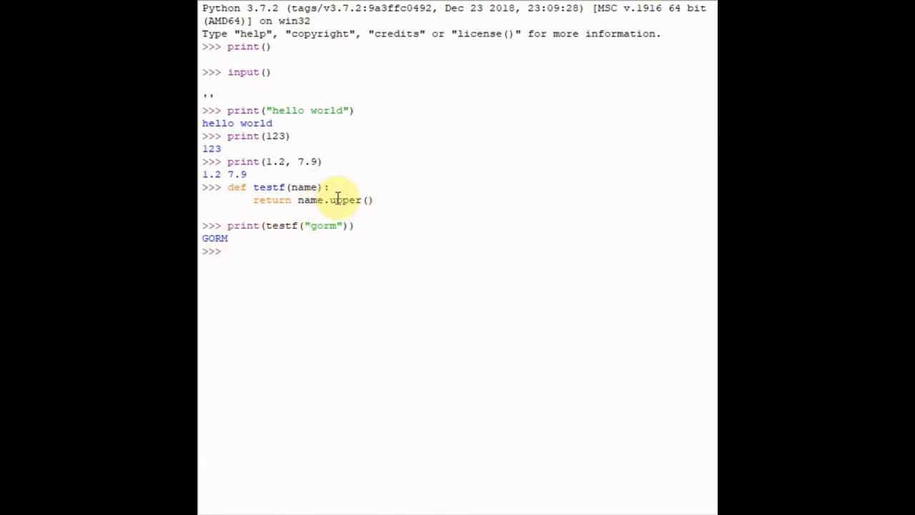
mouse_move(387, 194)
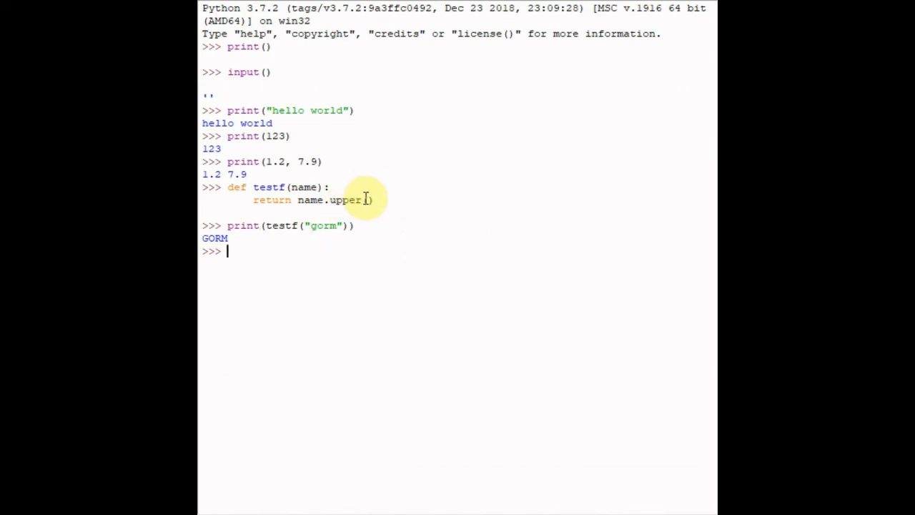
mouse_move(384, 195)
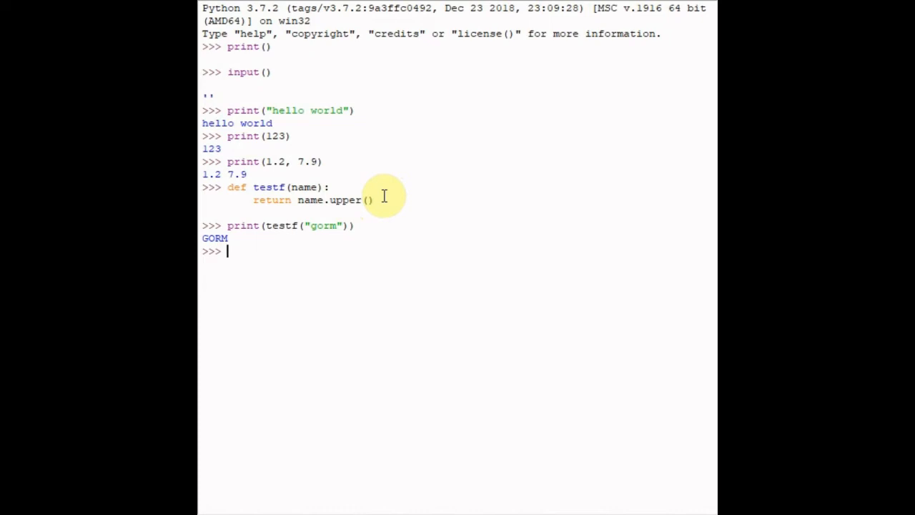
mouse_move(384, 199)
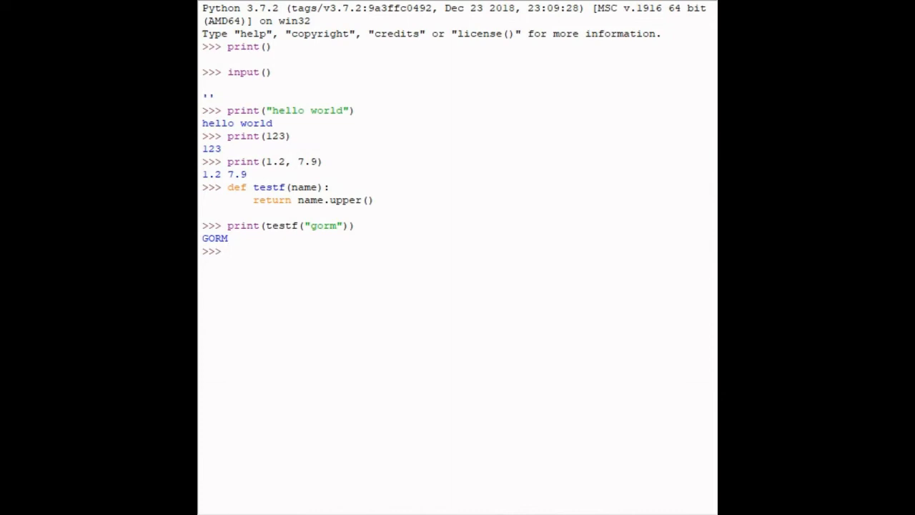
Print the greeting 'hey there! how are you today?'.
type("print()")
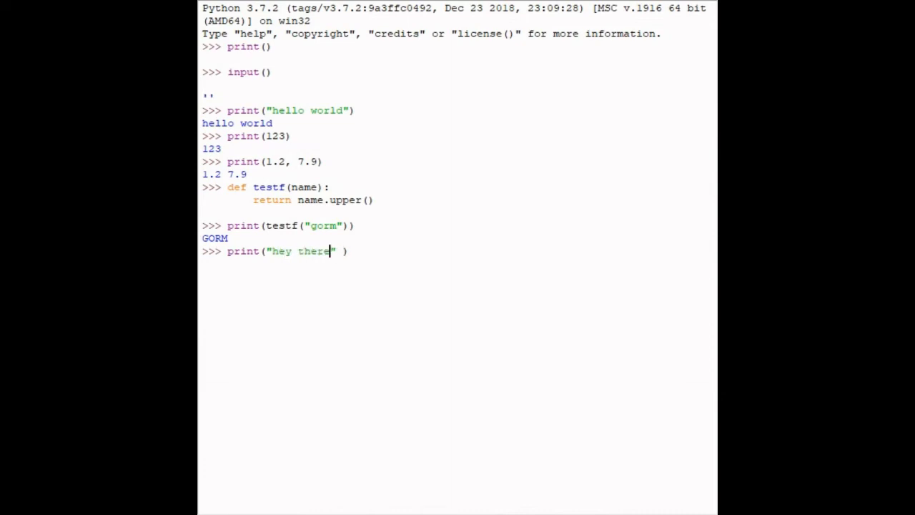
type("! how are you")
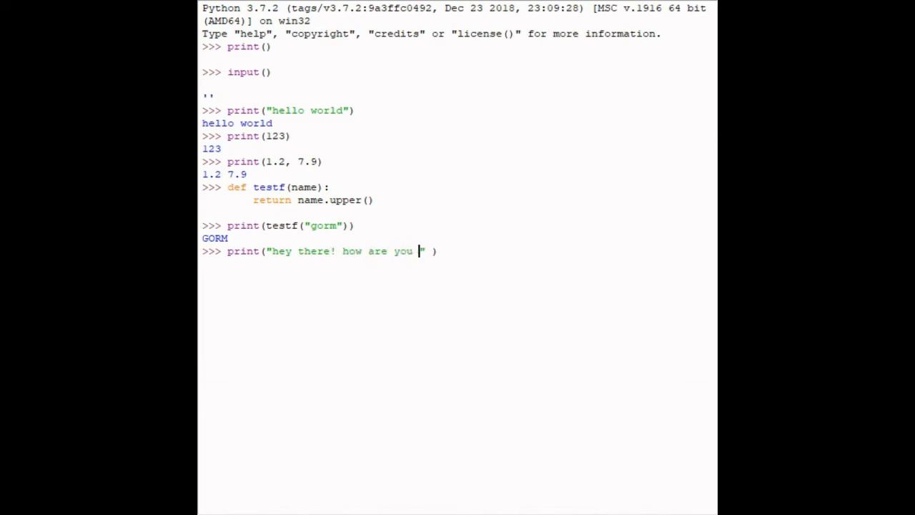
type("today?")
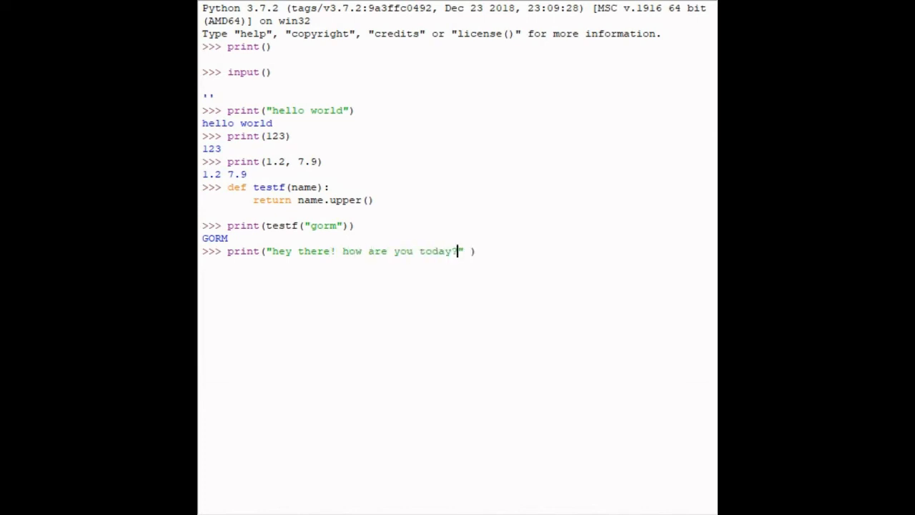
key("Return")
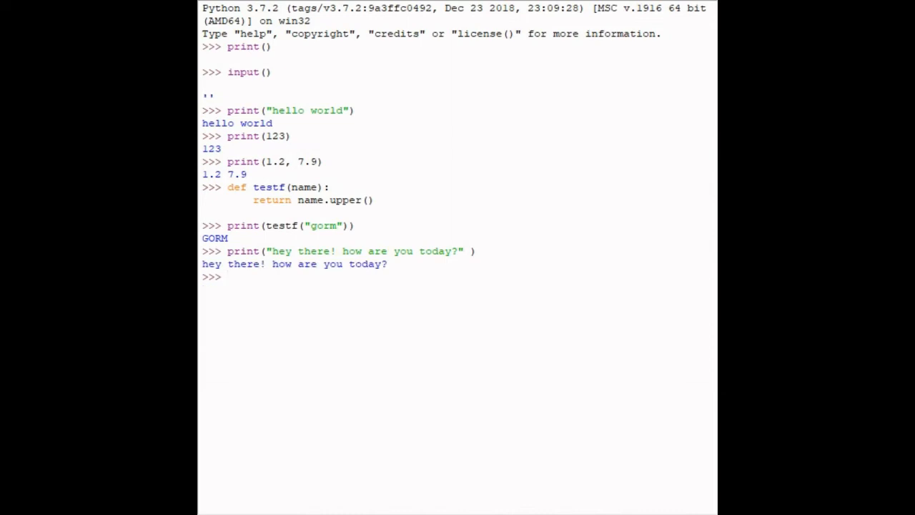
type("input")
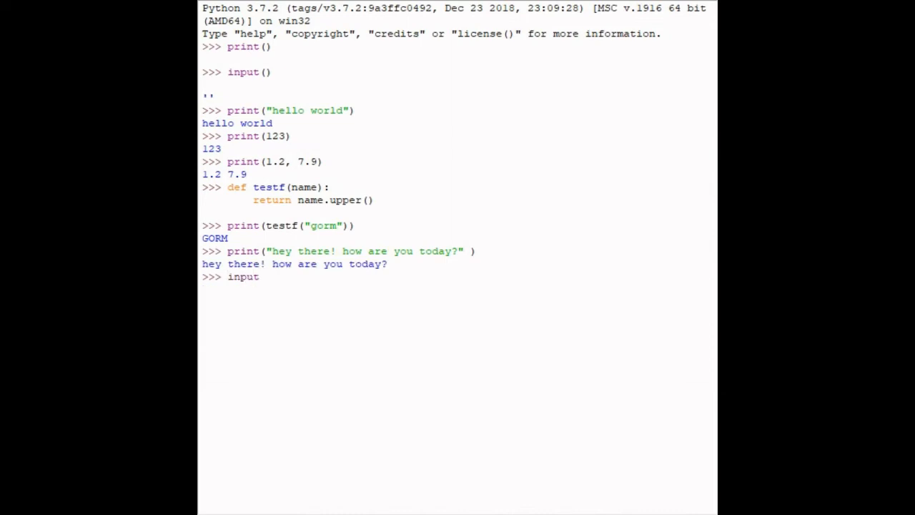
Run input() and answer it with 'hello! i am doing greate!'.
type("()")
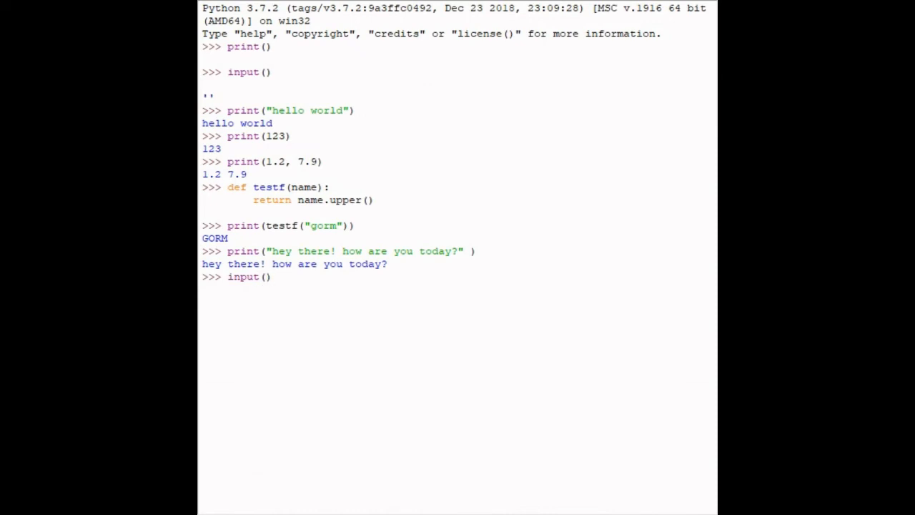
left_click(271, 276)
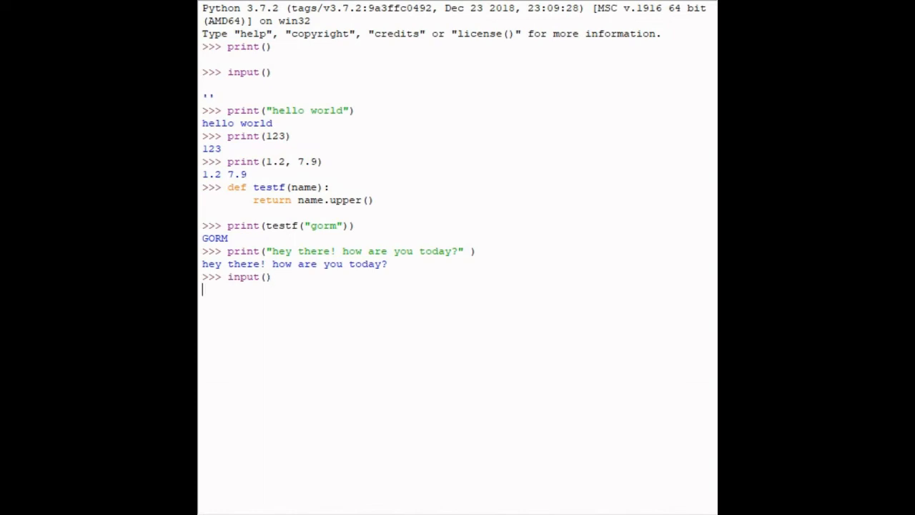
type("y")
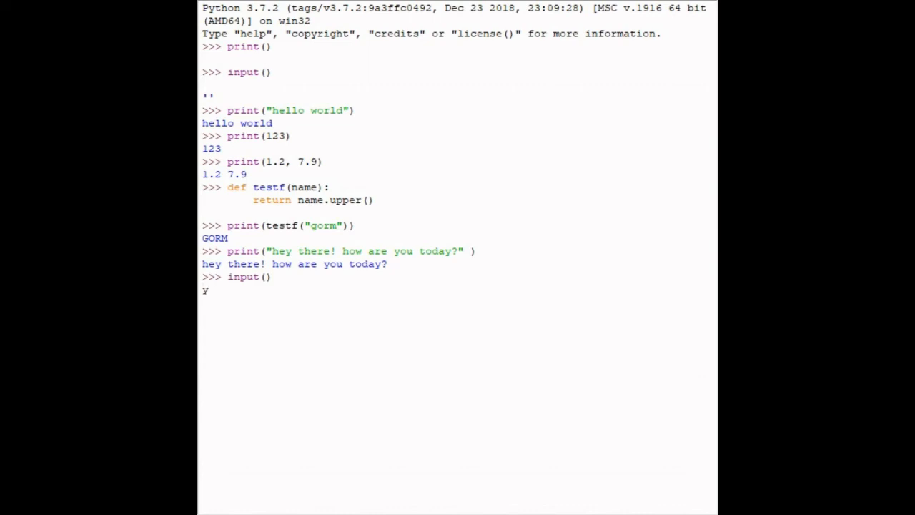
type("hello! i am doing greate!")
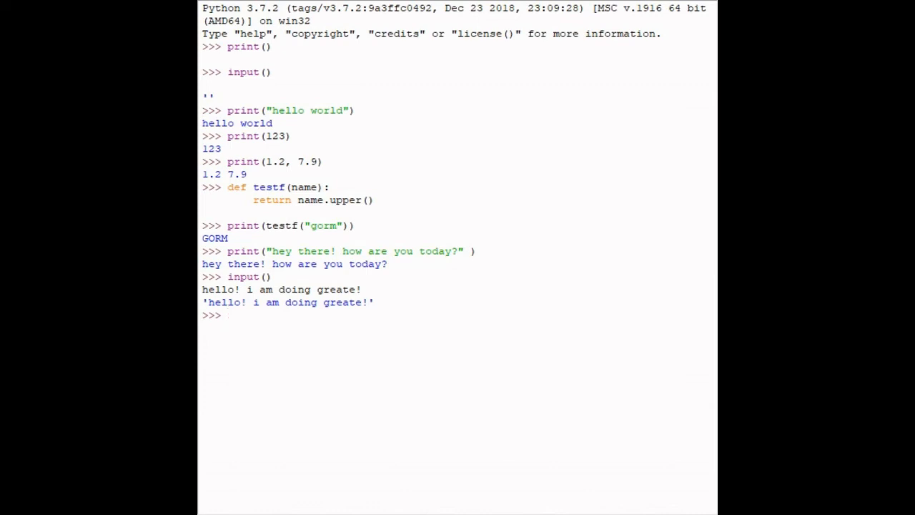
Run input("hey there! how are you today?") and answer 'hey im doing great!'.
type("i")
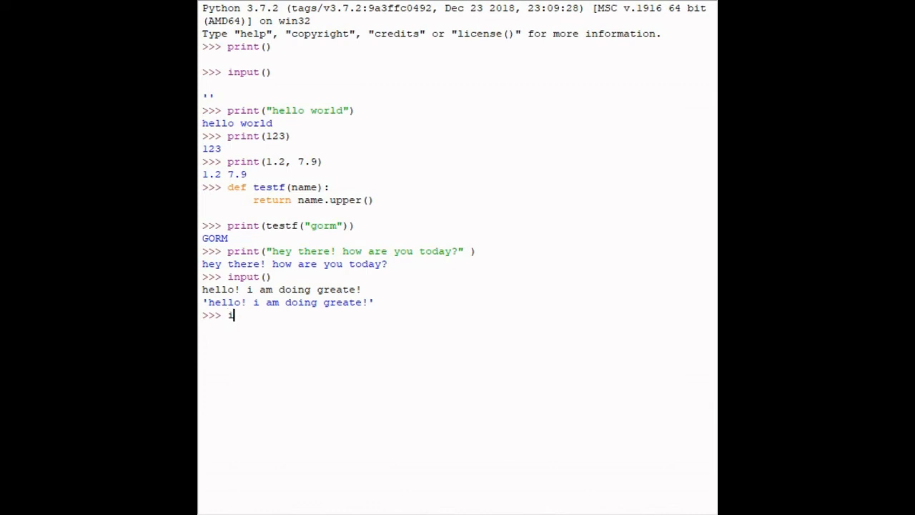
type("nput")
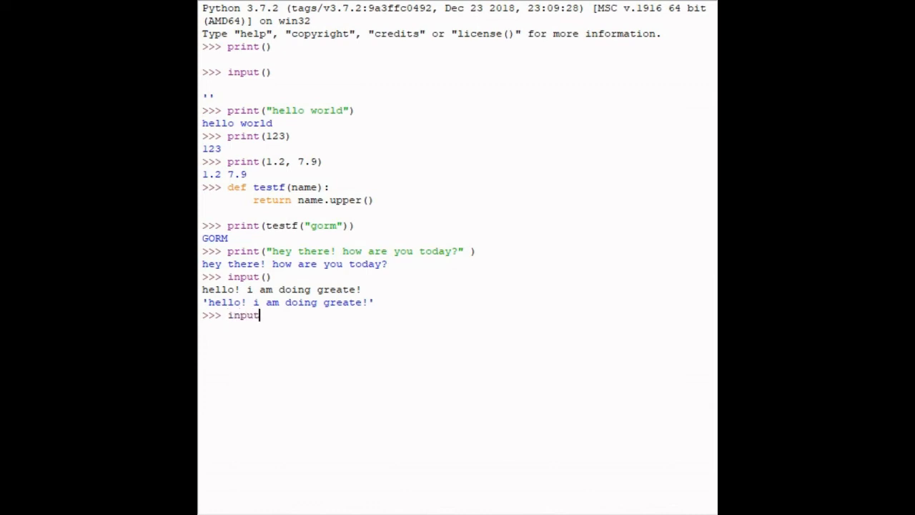
type("()")
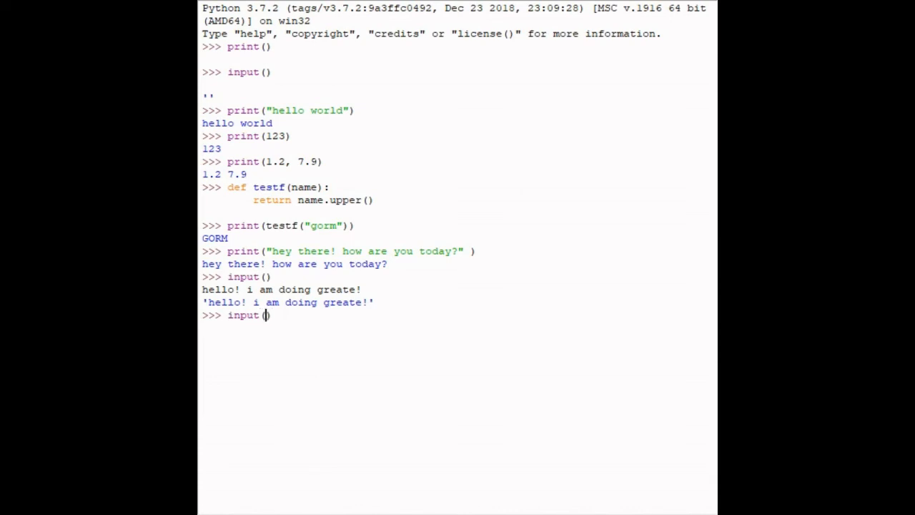
type("\"")
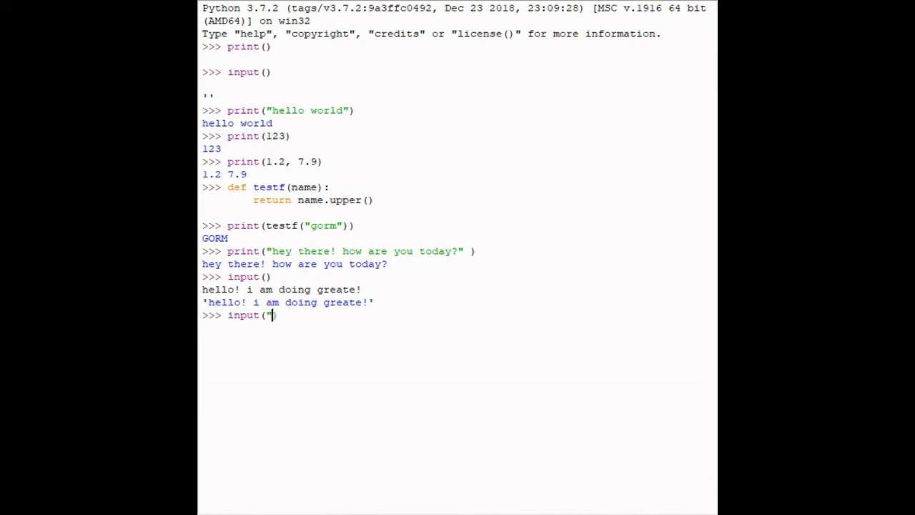
type("hey there! how are you today?")
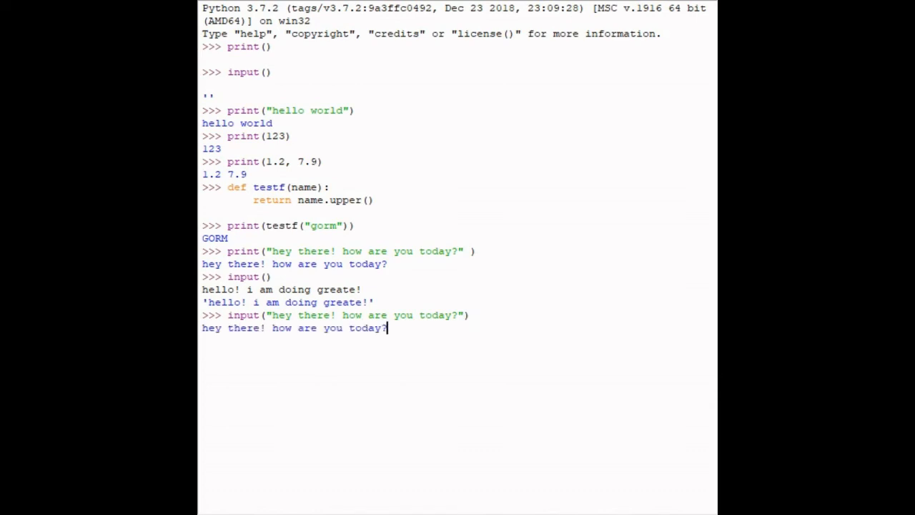
type("hey")
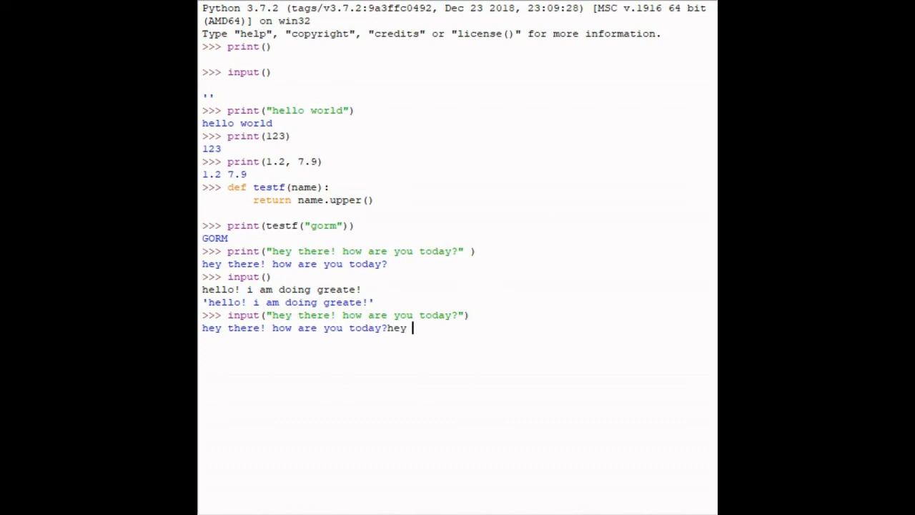
type("im doing great!")
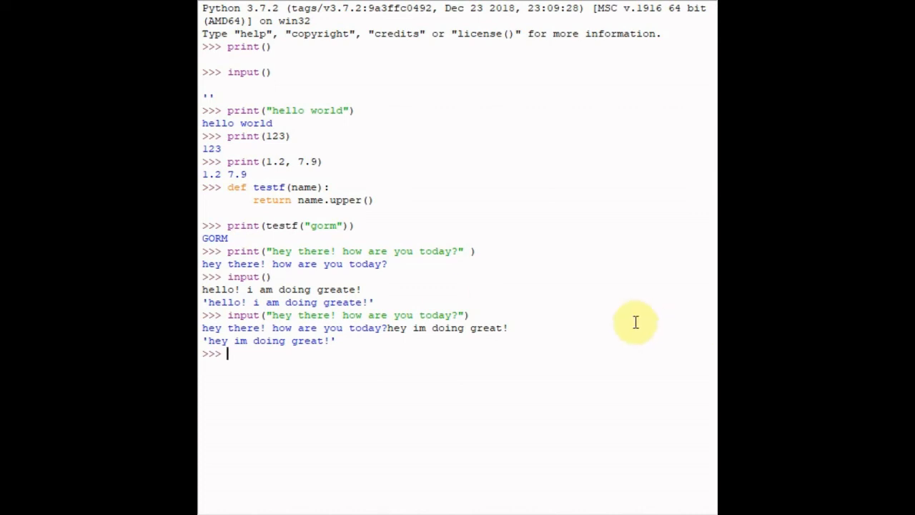
mouse_move(329, 327)
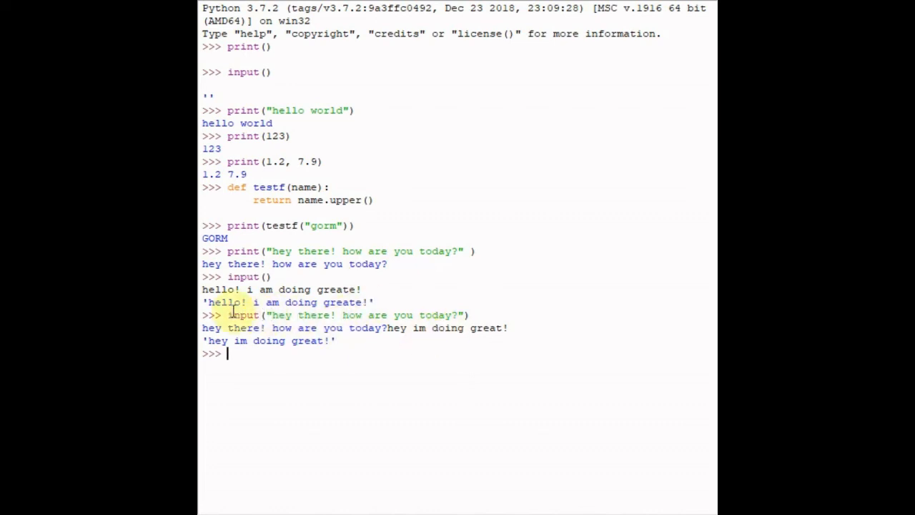
mouse_move(435, 350)
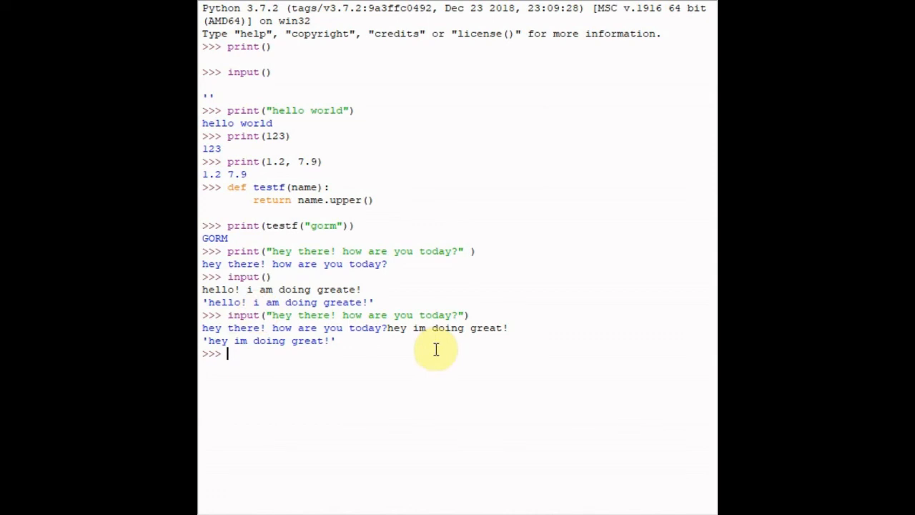